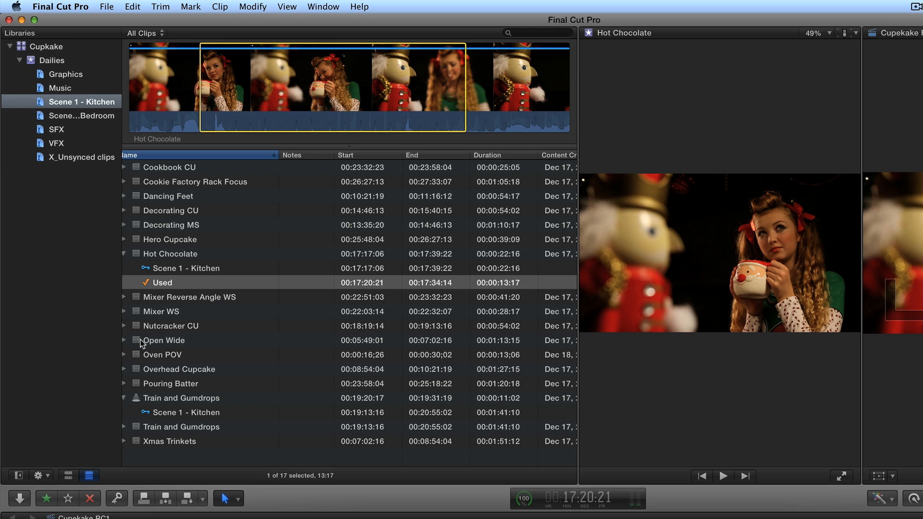
Step: Switch the Scene 1 - Kitchen event browser from list view to filmstrip thumbnails
click(68, 475)
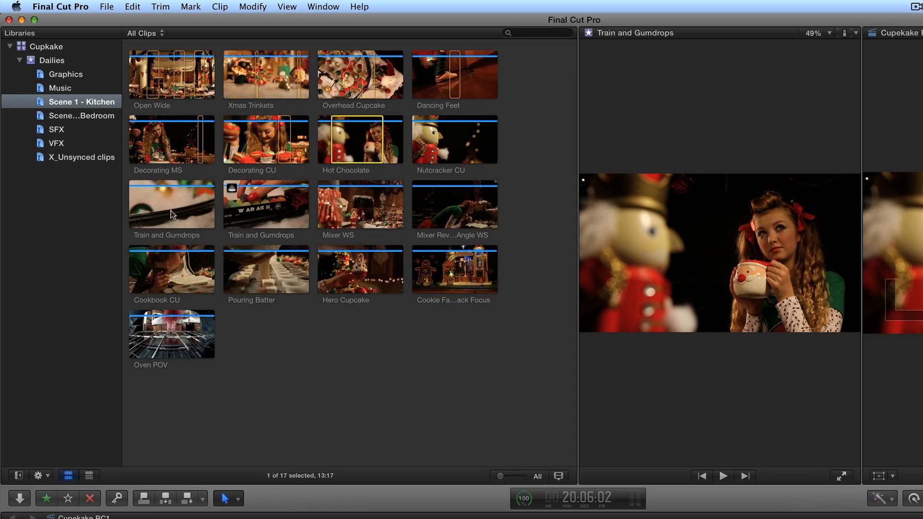